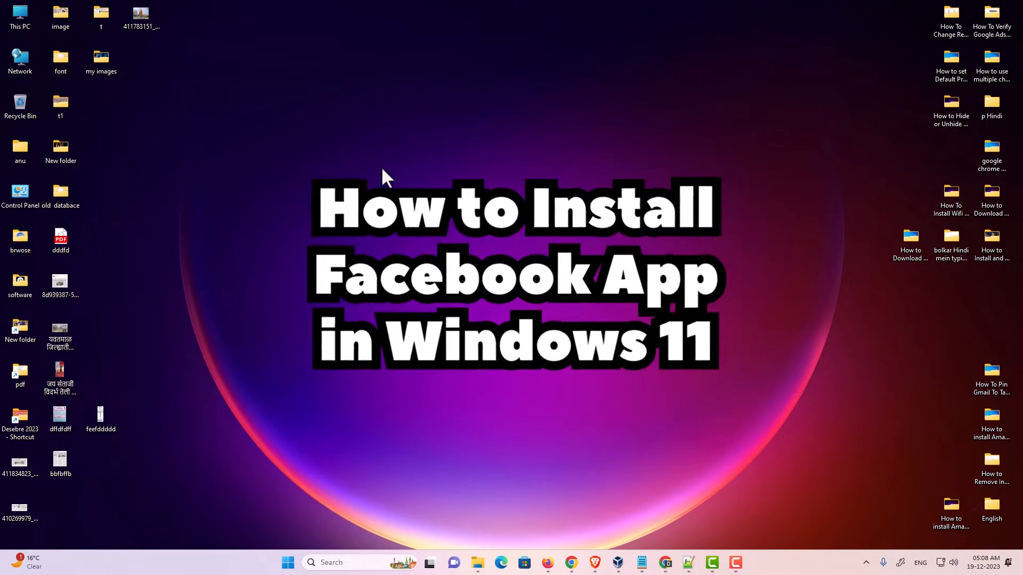
{"action": "mouse_move", "coordinate": [569, 562]}
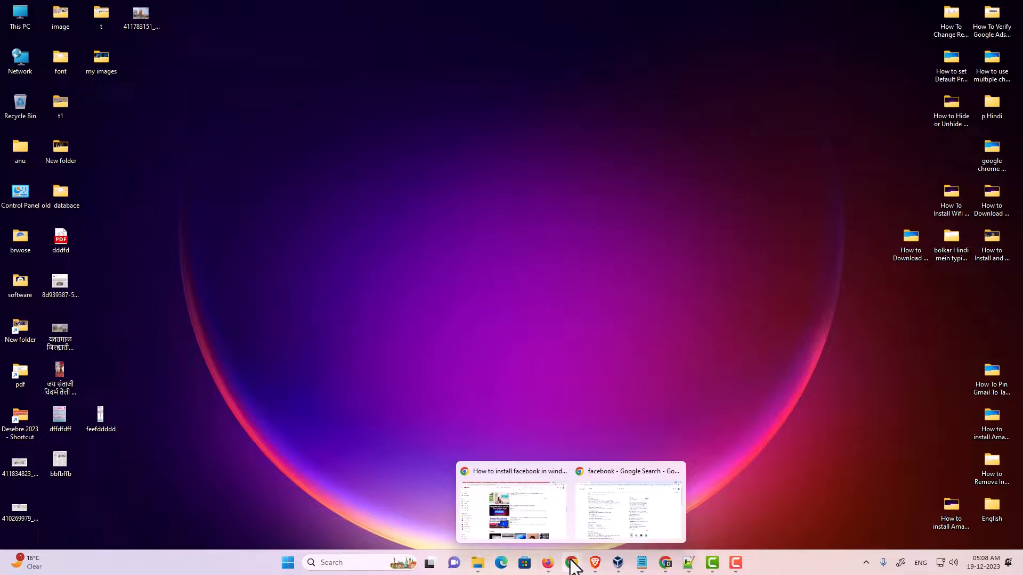
Open the sponsored Facebook link from the Google search results in a new tab
{"action": "left_click", "coordinate": [628, 503]}
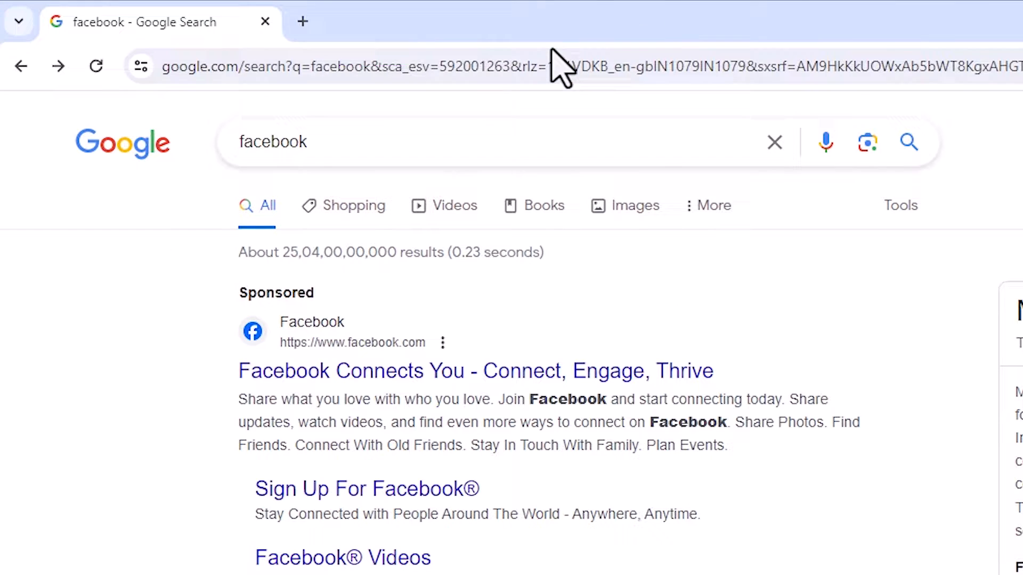
{"action": "mouse_move", "coordinate": [403, 434]}
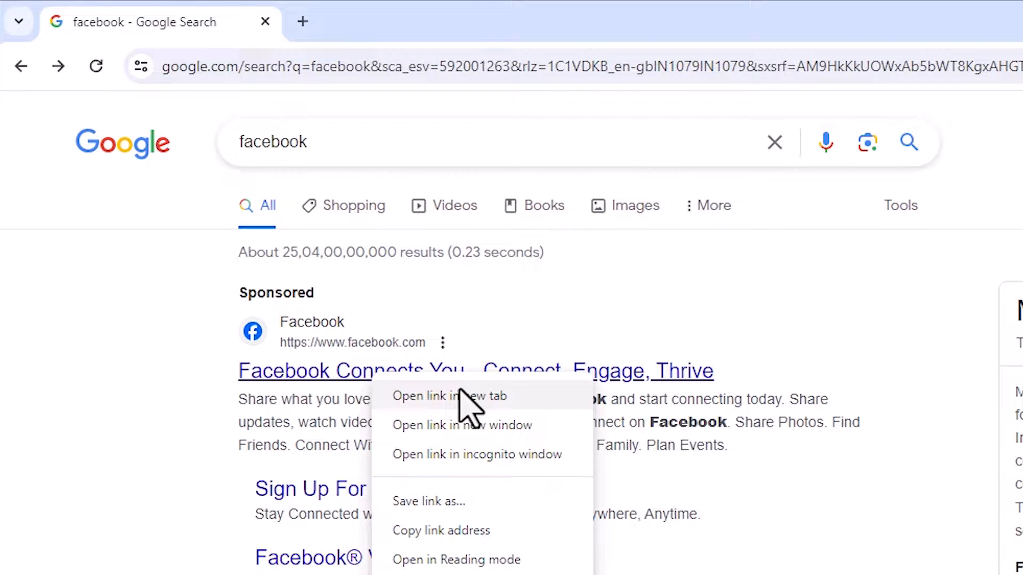
{"action": "left_click", "coordinate": [449, 396]}
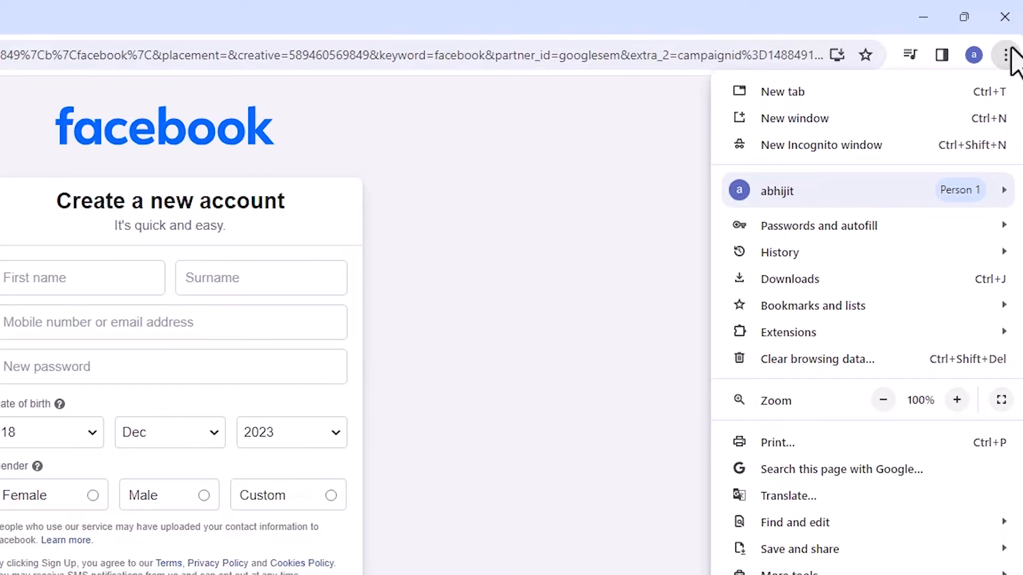
Bring up the Create shortcut prompt for the Facebook page via Save and share
{"action": "left_click", "coordinate": [819, 226]}
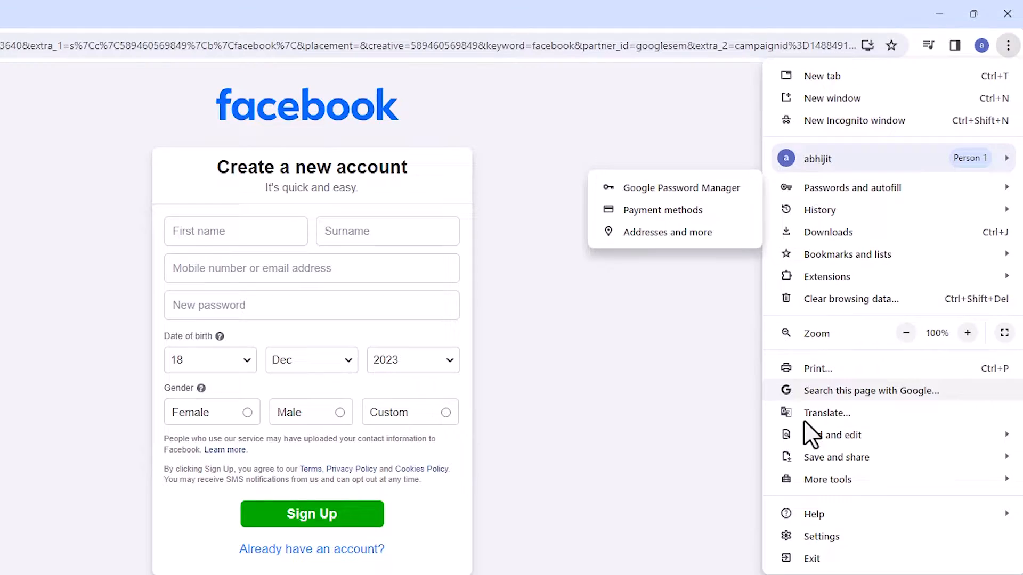
{"action": "left_click", "coordinate": [836, 456]}
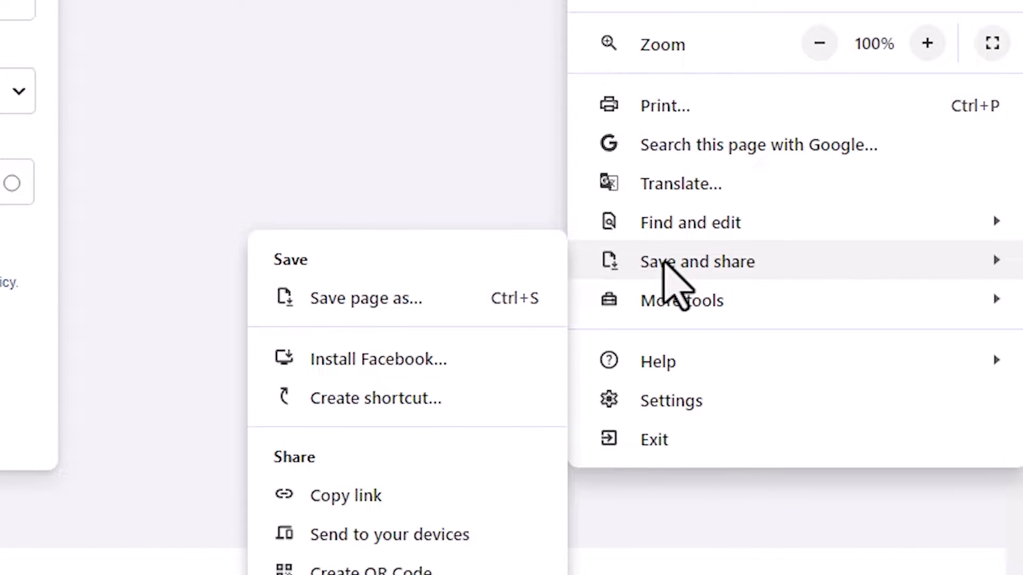
{"action": "mouse_move", "coordinate": [489, 241]}
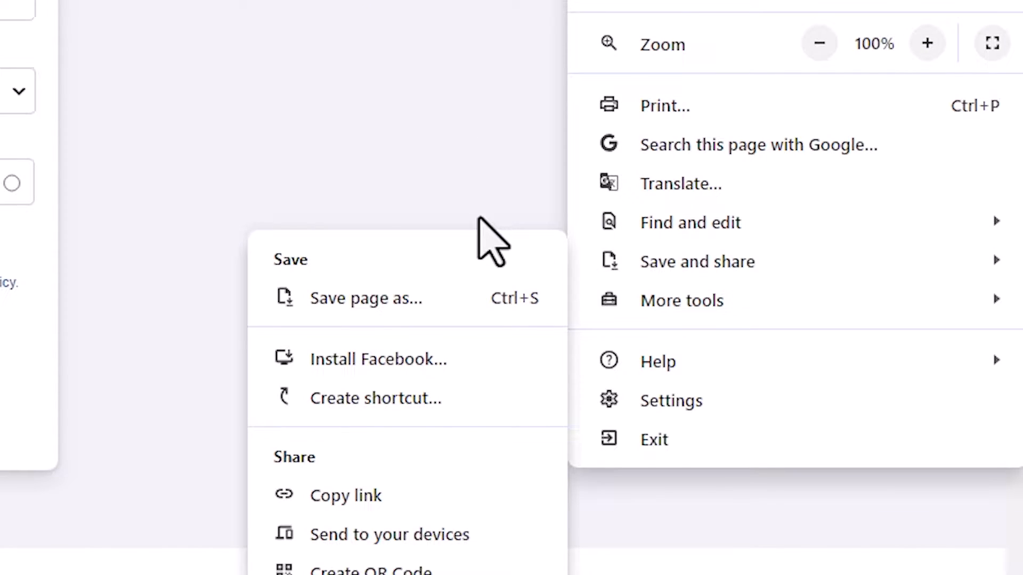
{"action": "mouse_move", "coordinate": [665, 294]}
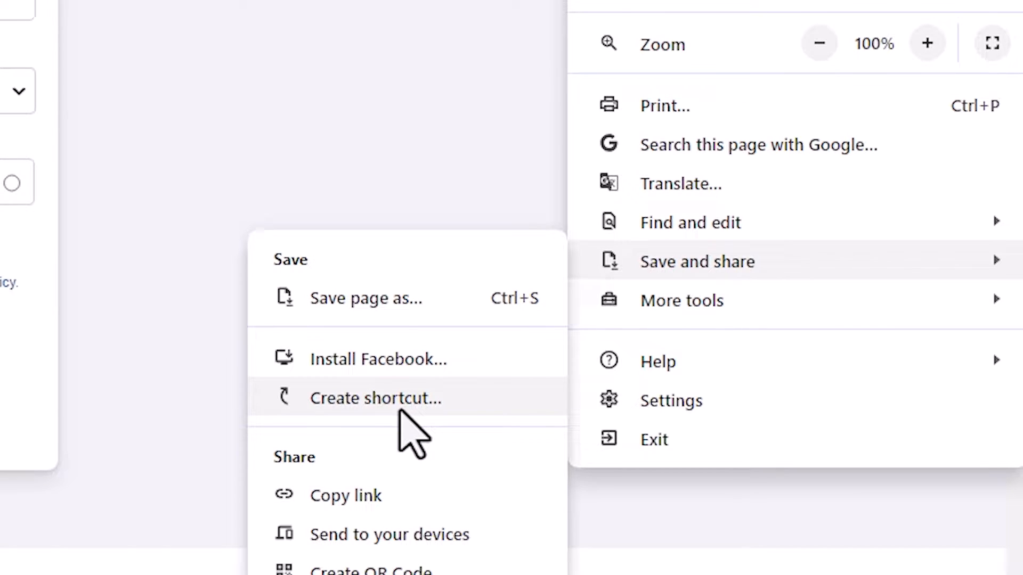
{"action": "left_click", "coordinate": [375, 398]}
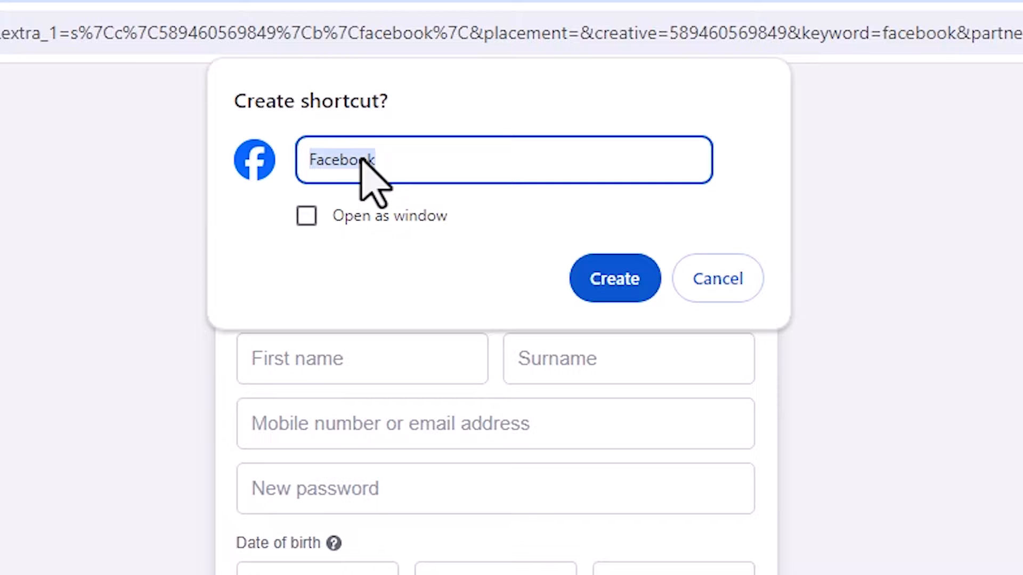
{"action": "mouse_move", "coordinate": [391, 235]}
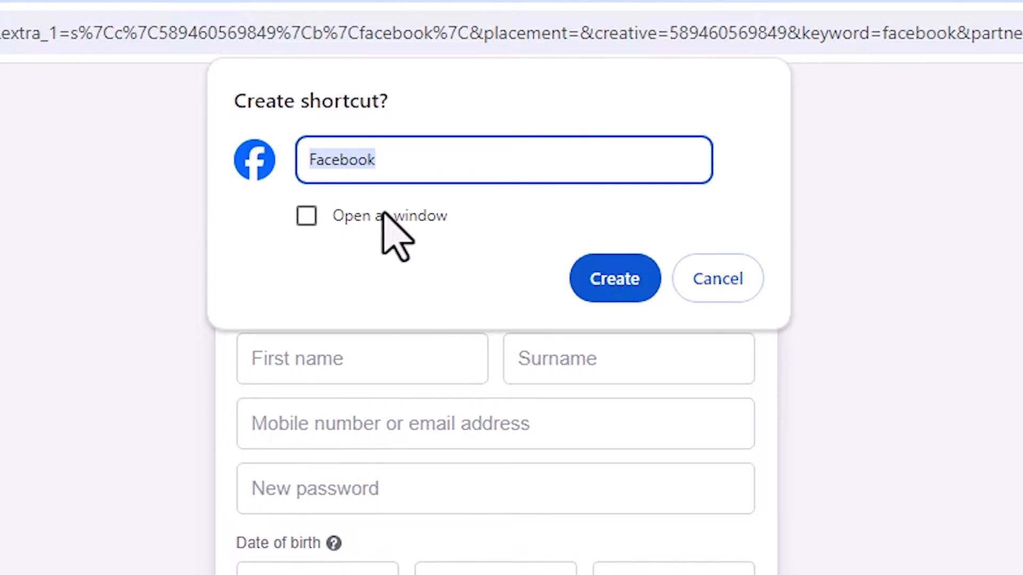
{"action": "mouse_move", "coordinate": [305, 216]}
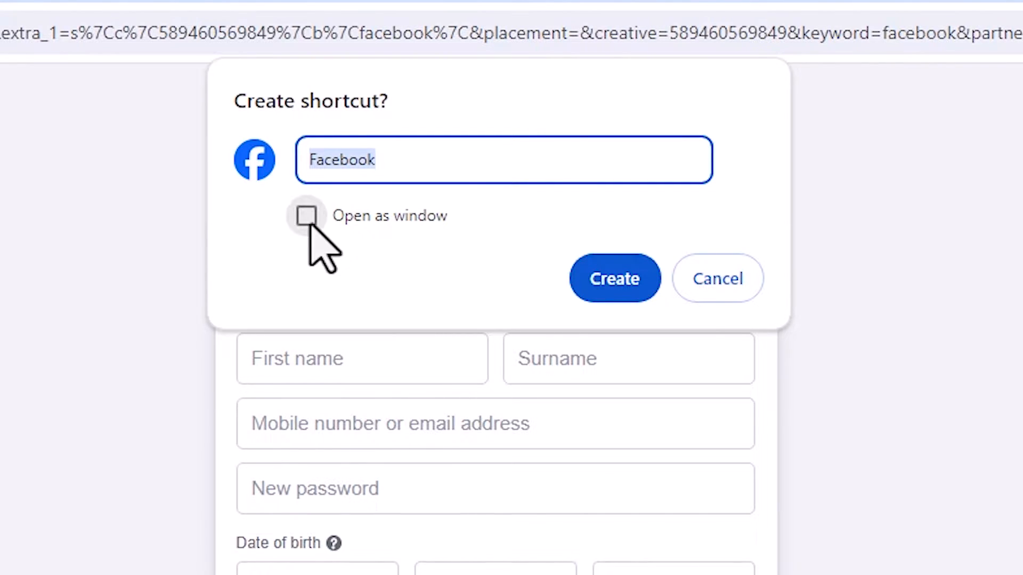
Create the Facebook shortcut with Open as window enabled
{"action": "left_click", "coordinate": [305, 215]}
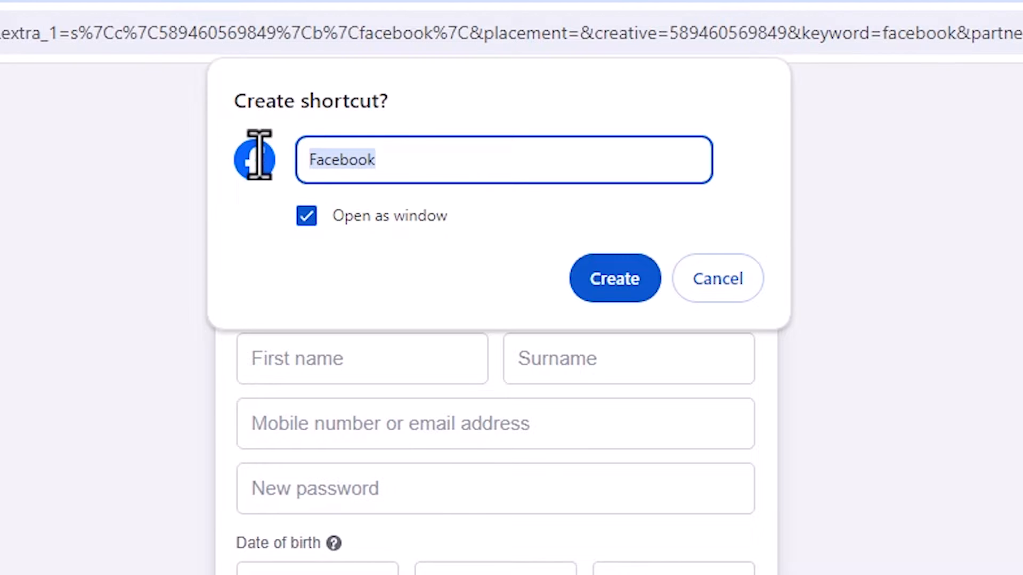
{"action": "mouse_move", "coordinate": [614, 278]}
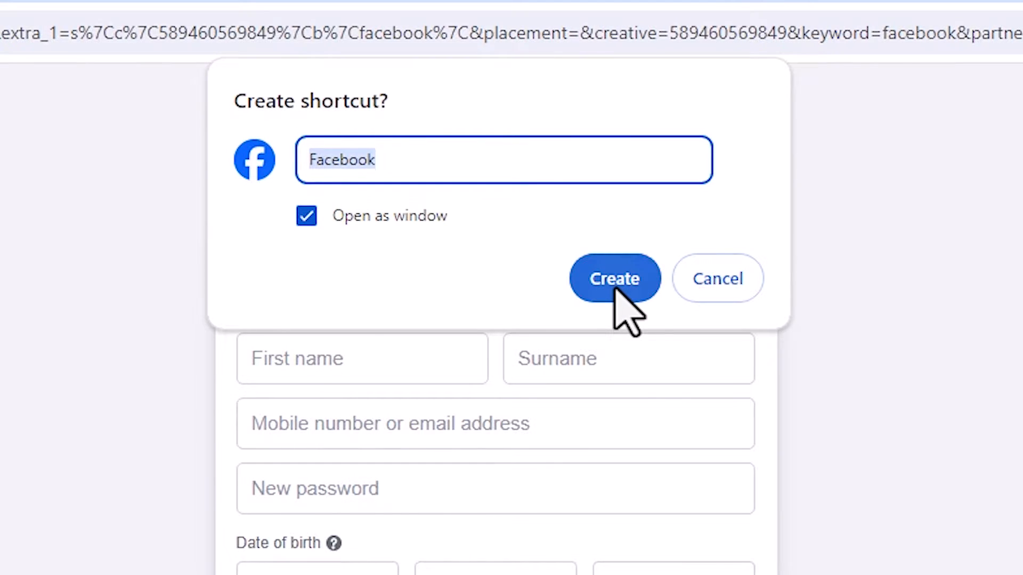
{"action": "left_click", "coordinate": [614, 278]}
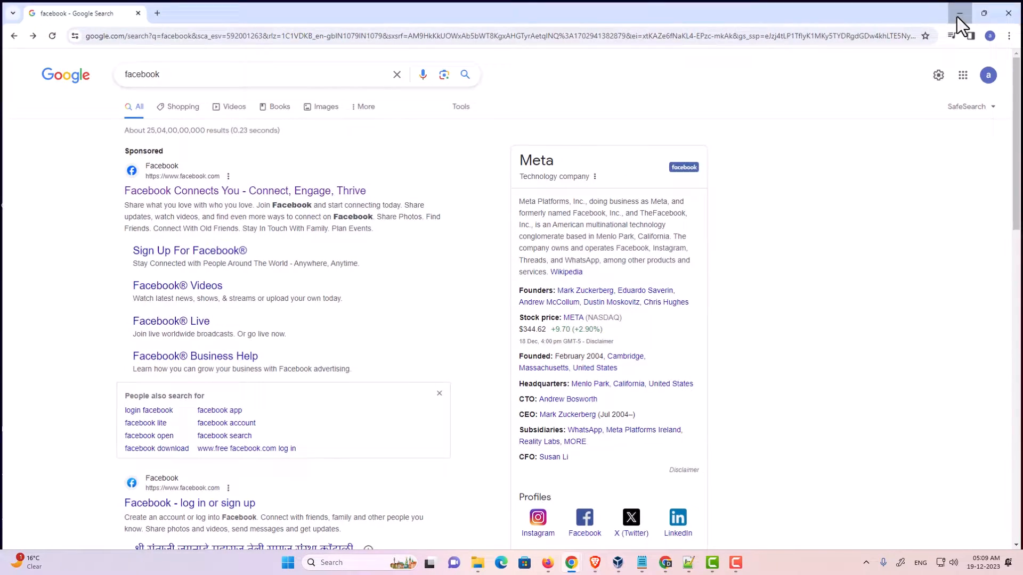
Minimize Chrome and search the Start menu for 'facebook' to find the installed app
{"action": "left_click", "coordinate": [959, 12]}
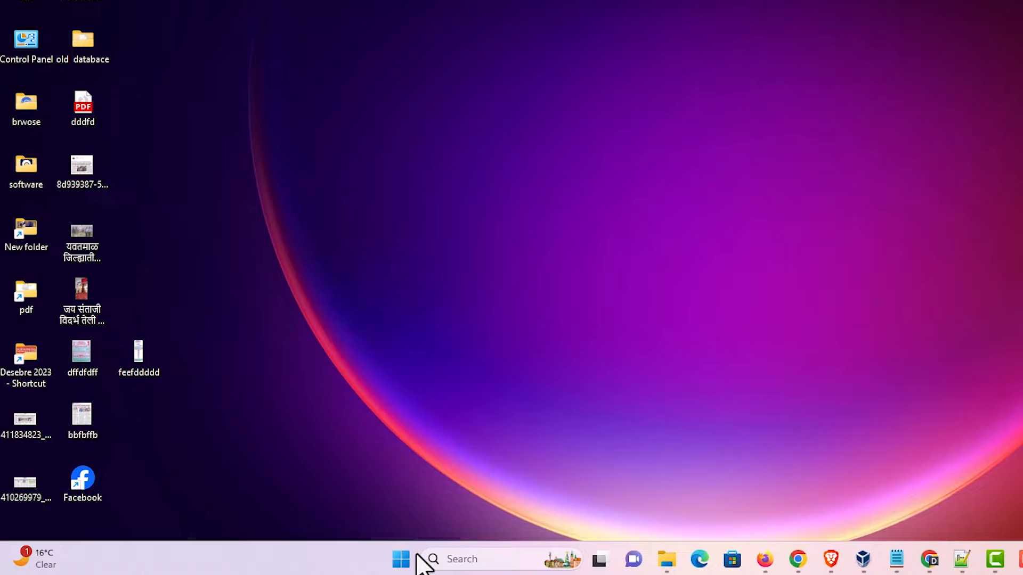
{"action": "left_click", "coordinate": [400, 558]}
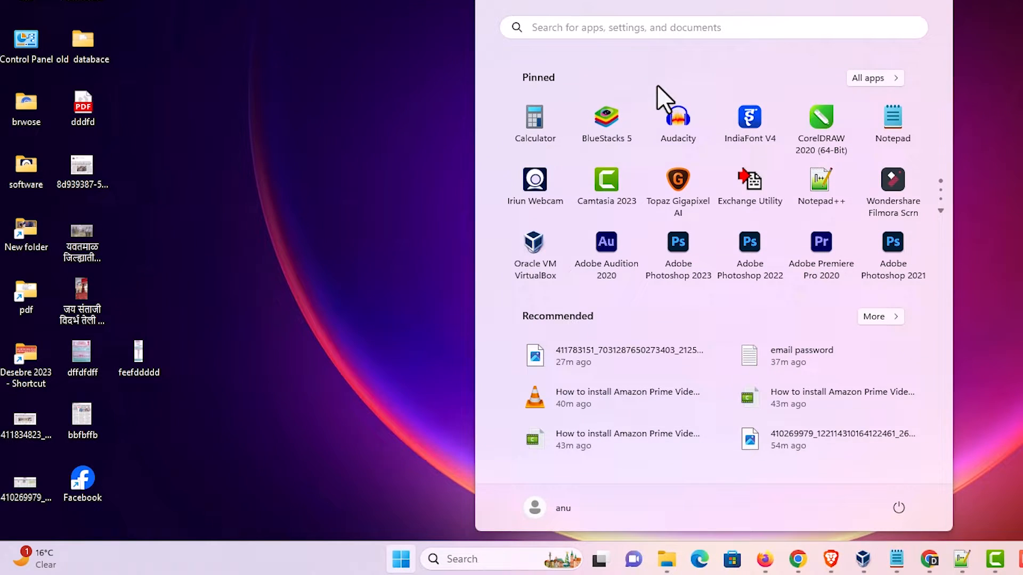
{"action": "mouse_move", "coordinate": [680, 320]}
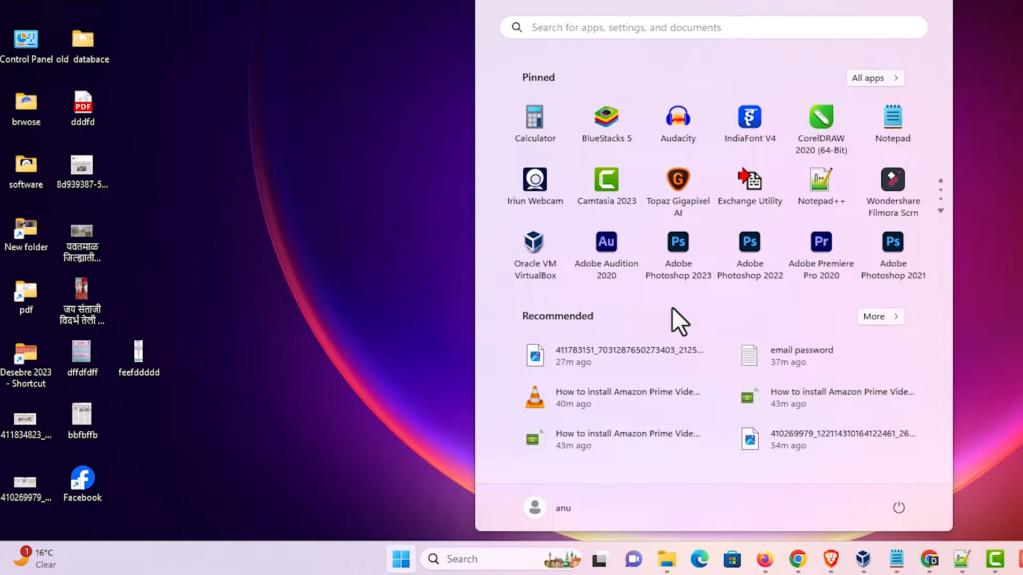
{"action": "type", "text": "facebook"}
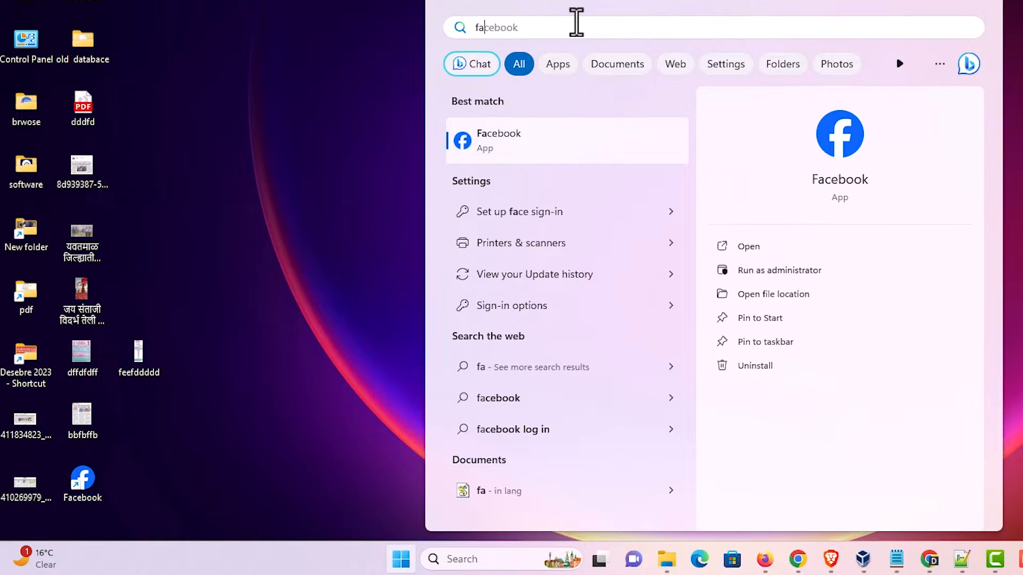
{"action": "mouse_move", "coordinate": [339, 136]}
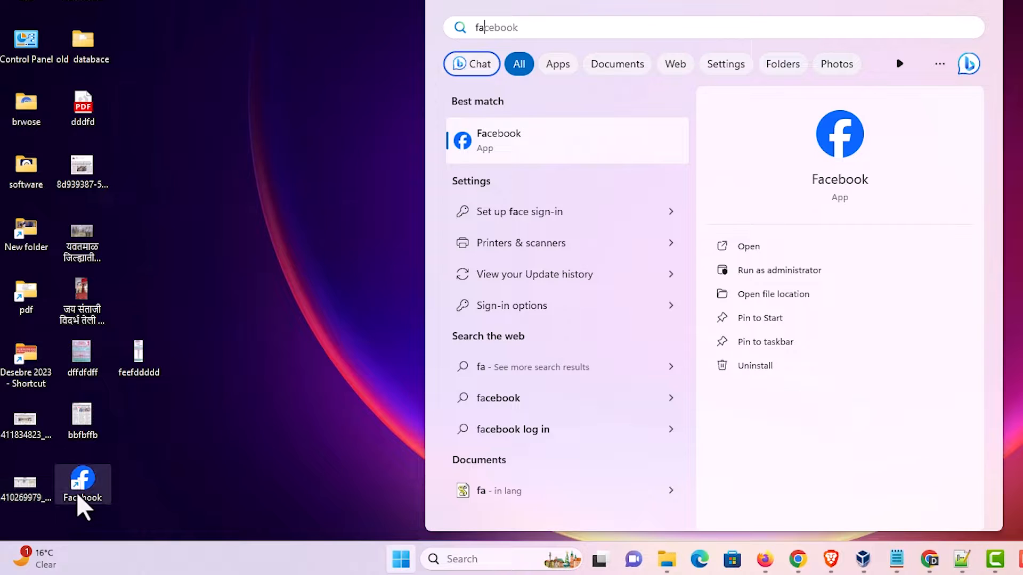
{"action": "mouse_move", "coordinate": [512, 161]}
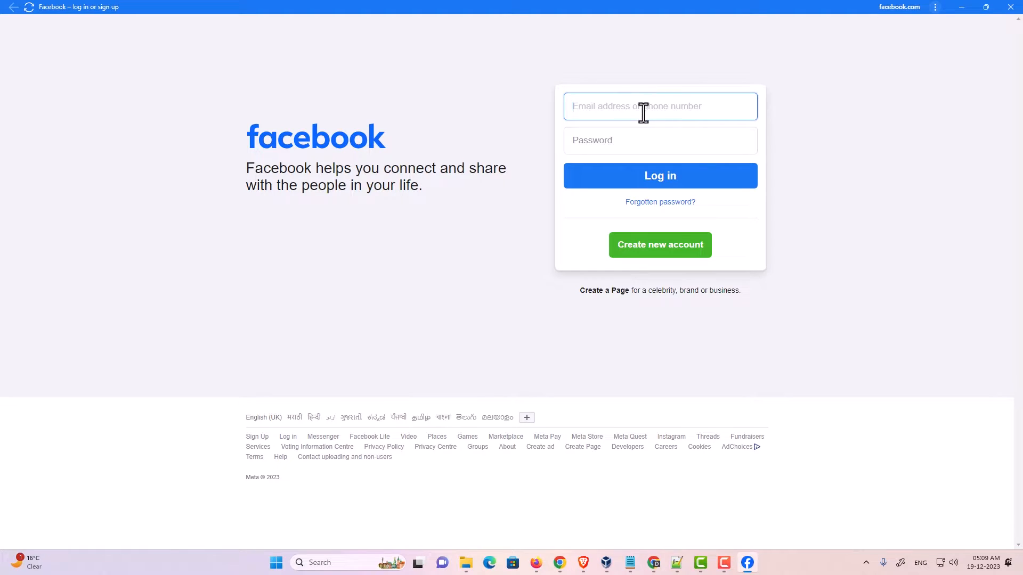
{"action": "mouse_move", "coordinate": [954, 57]}
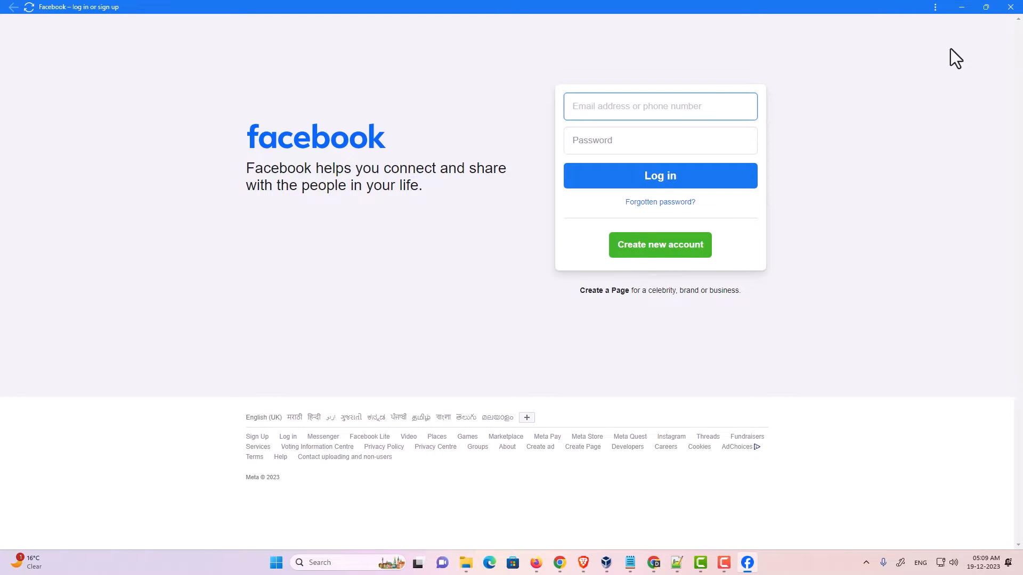
{"action": "mouse_move", "coordinate": [1011, 7]}
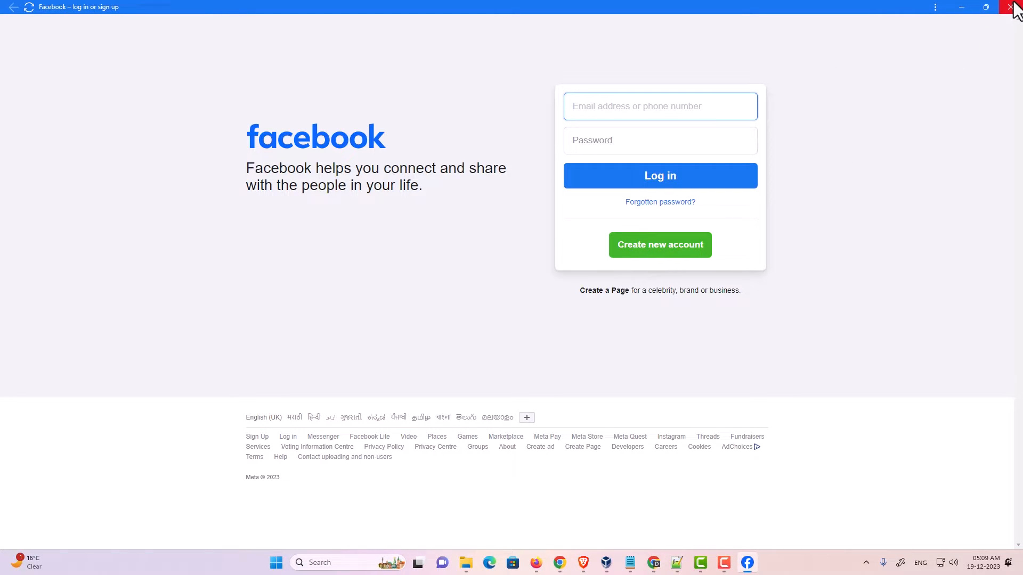
Close the Facebook app window and relaunch it from its desktop shortcut
{"action": "left_click", "coordinate": [1015, 7]}
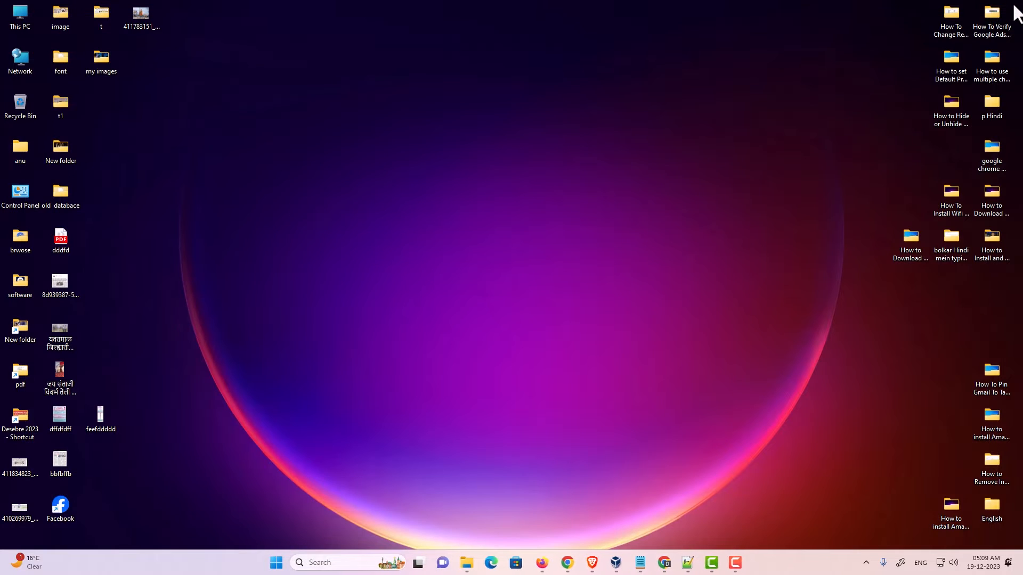
{"action": "mouse_move", "coordinate": [134, 338]}
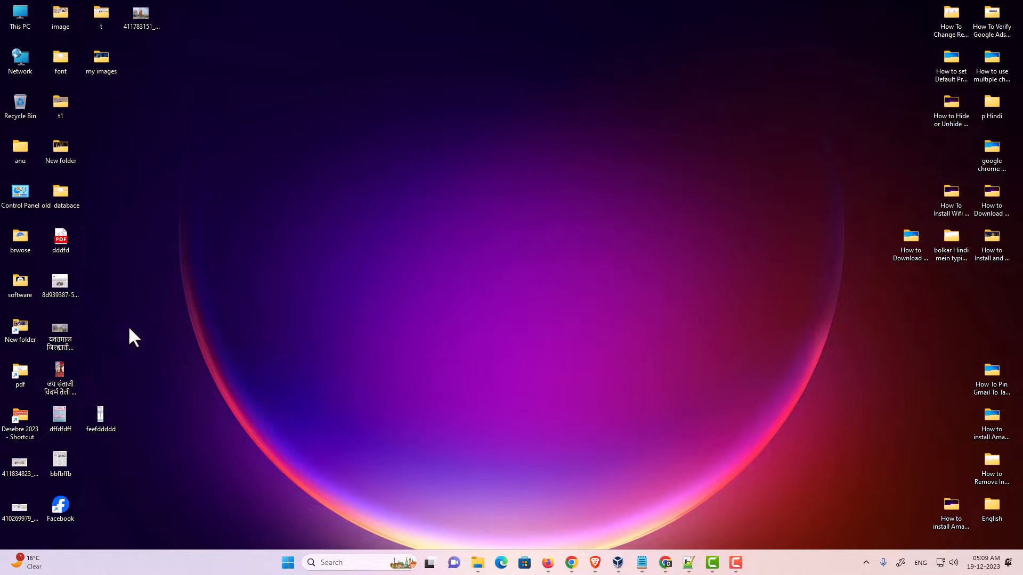
{"action": "mouse_move", "coordinate": [126, 494]}
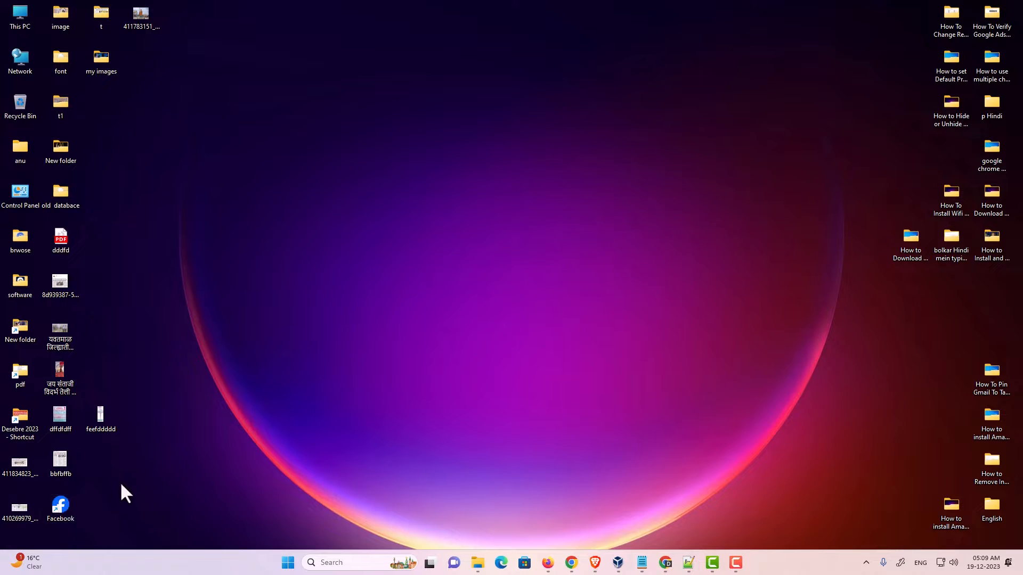
{"action": "double_click", "coordinate": [60, 507]}
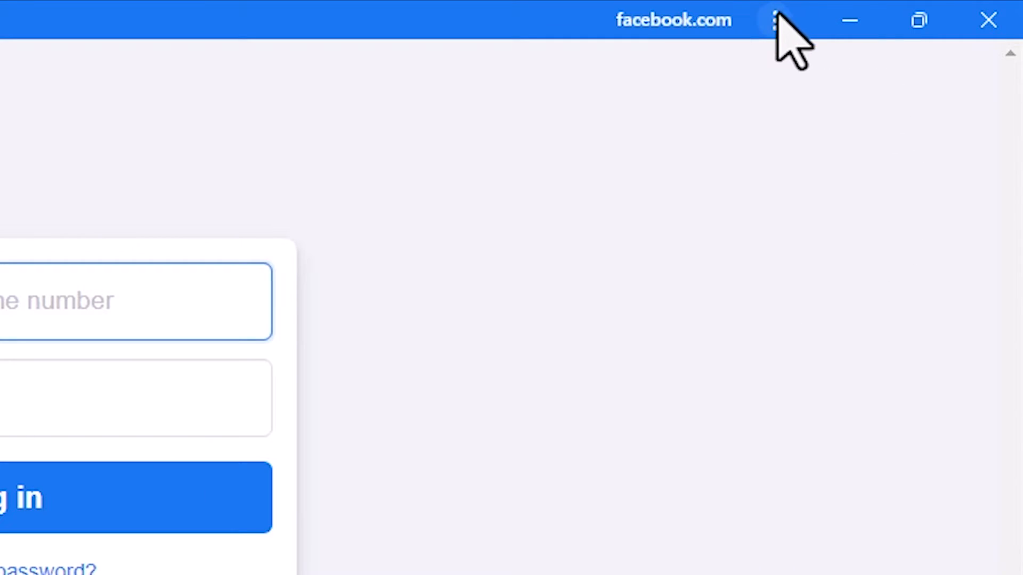
Choose Uninstall Facebook from the app's title-bar menu to bring up the removal confirmation
{"action": "left_click", "coordinate": [775, 20]}
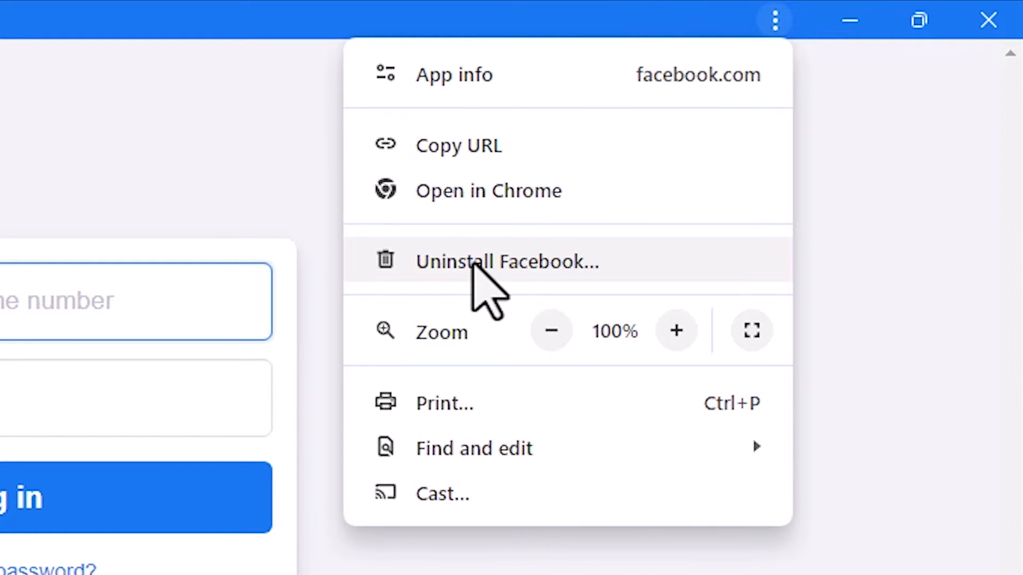
{"action": "left_click", "coordinate": [507, 261]}
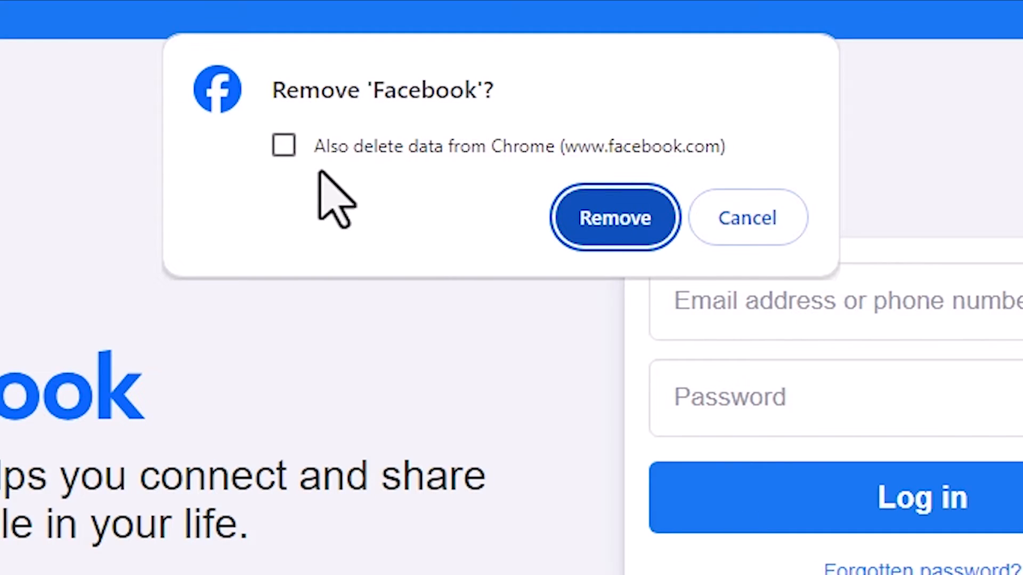
{"action": "mouse_move", "coordinate": [548, 203]}
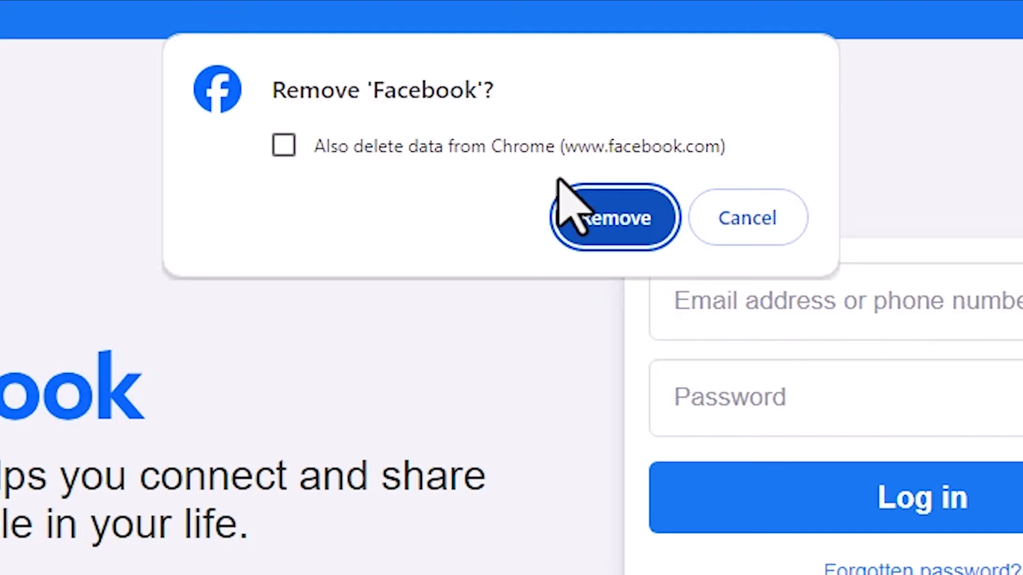
{"action": "mouse_move", "coordinate": [626, 247]}
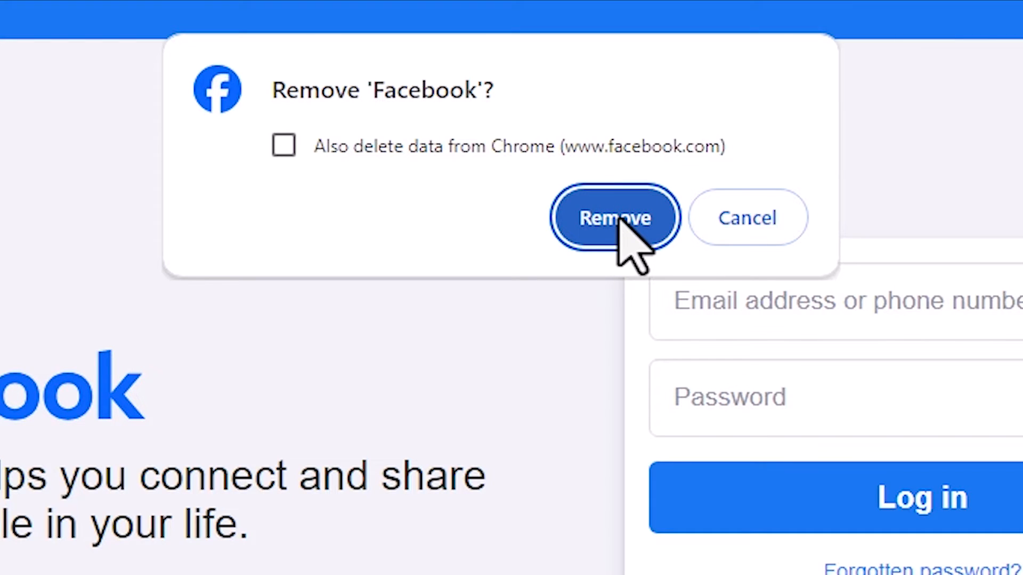
Confirm removing Facebook, leaving its Chrome data undeleted
{"action": "left_click", "coordinate": [613, 218]}
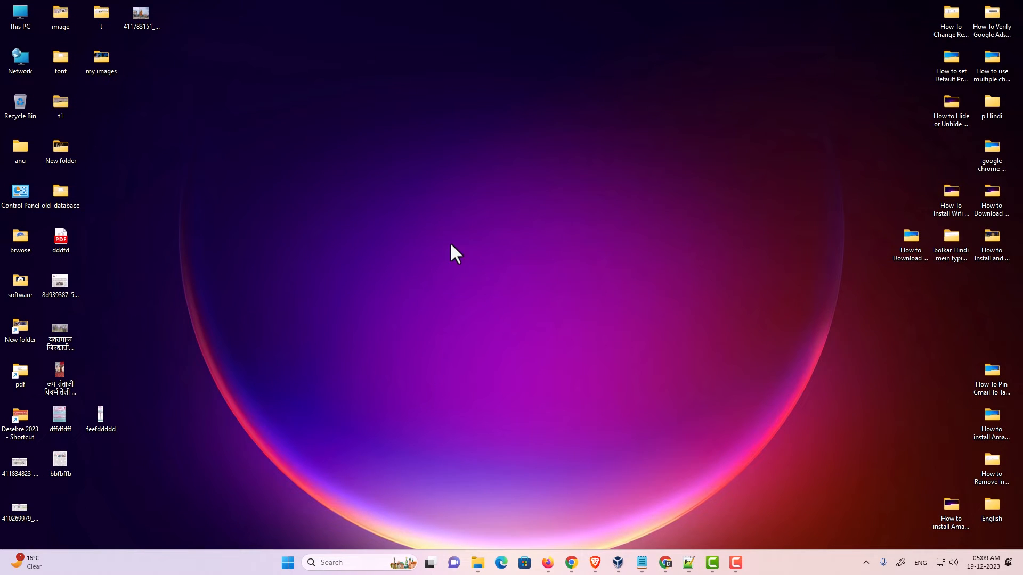
{"action": "mouse_move", "coordinate": [445, 253]}
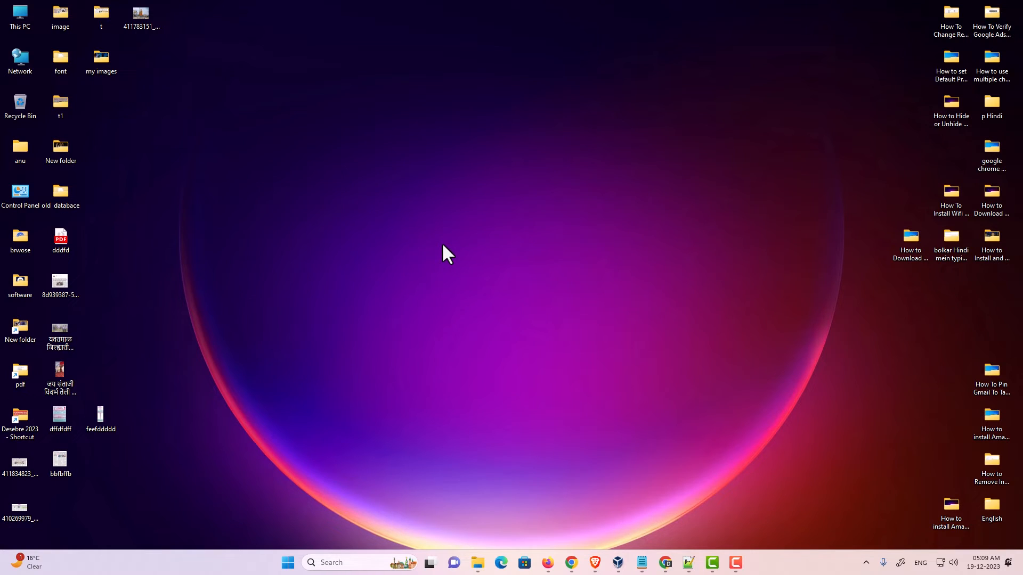